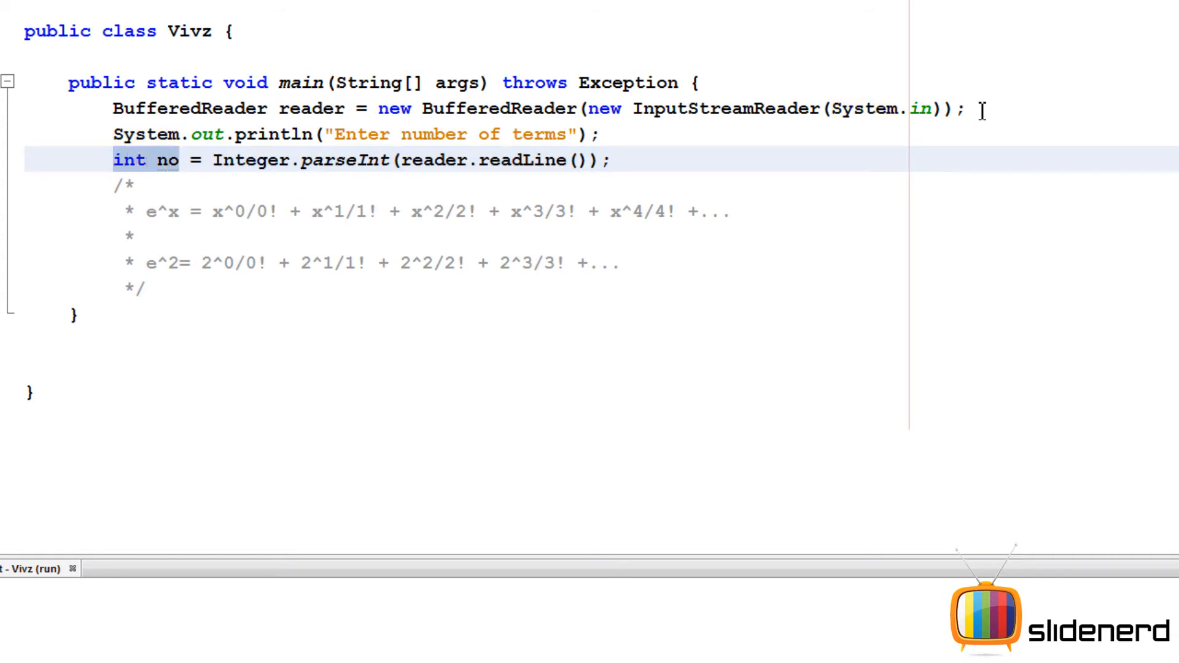
Place the cursor below the terms input to add the 'Enter value of x' prompt.
{"action": "left_click", "coordinate": [180, 160]}
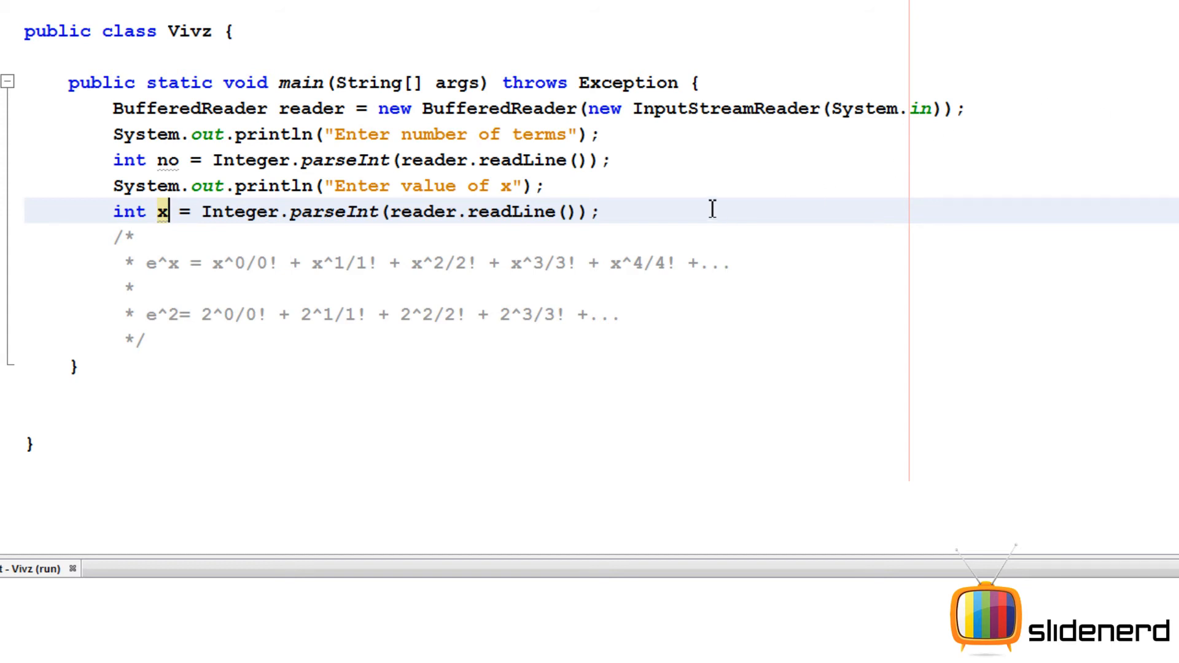
{"action": "mouse_move", "coordinate": [180, 315]}
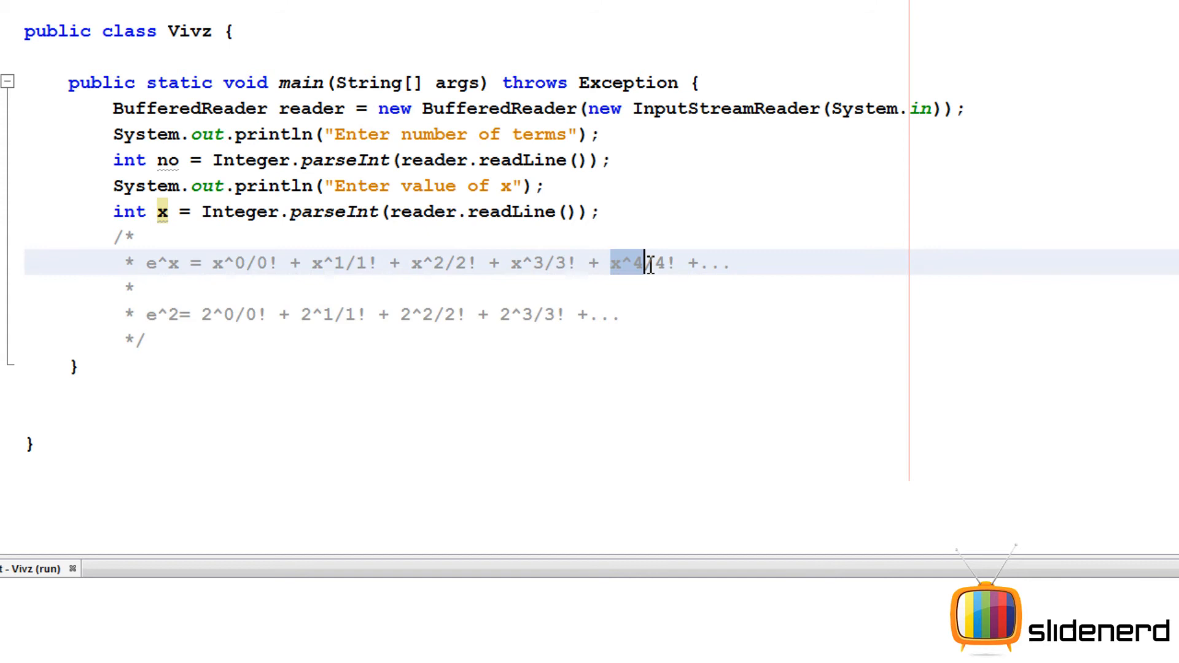
Start a new empty line below main's closing brace inside the Vivz class.
{"action": "left_click", "coordinate": [649, 314]}
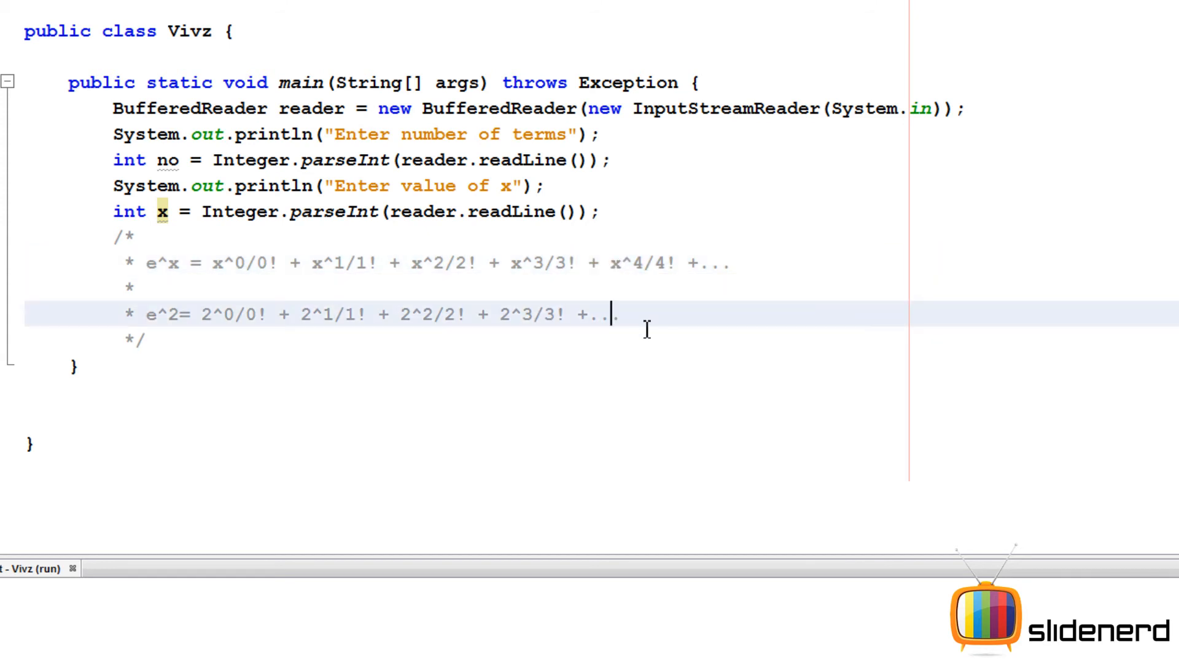
{"action": "type", "text": "."}
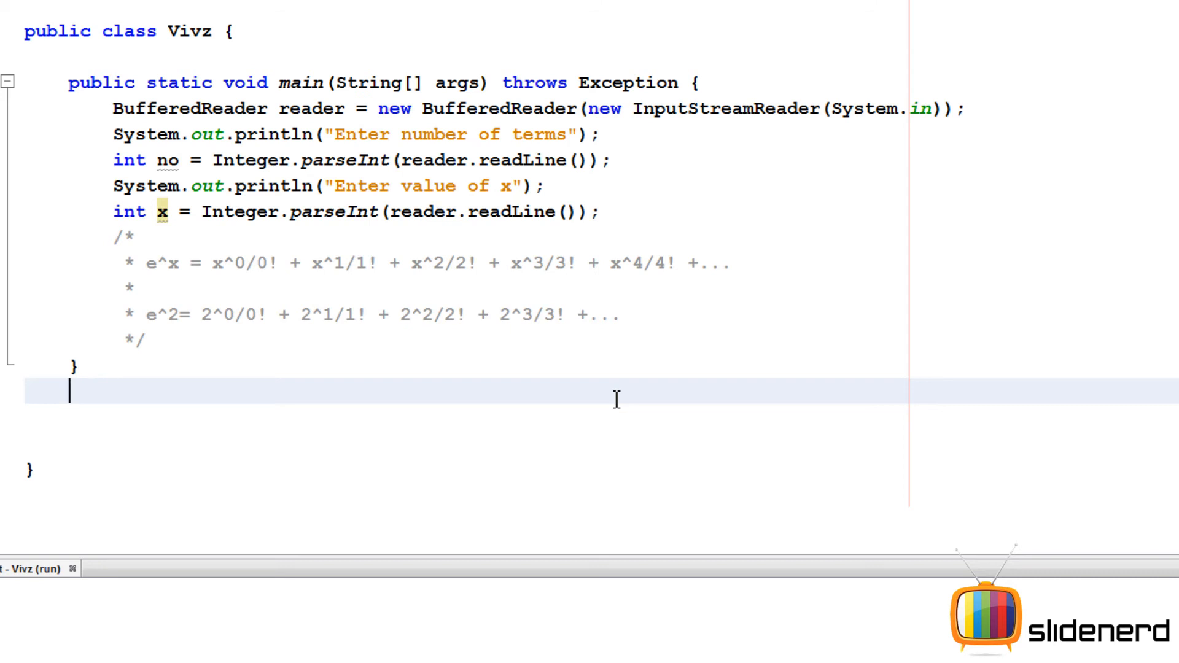
Declare the getFact(int no) method header below main.
{"action": "type", "text": "getFact"}
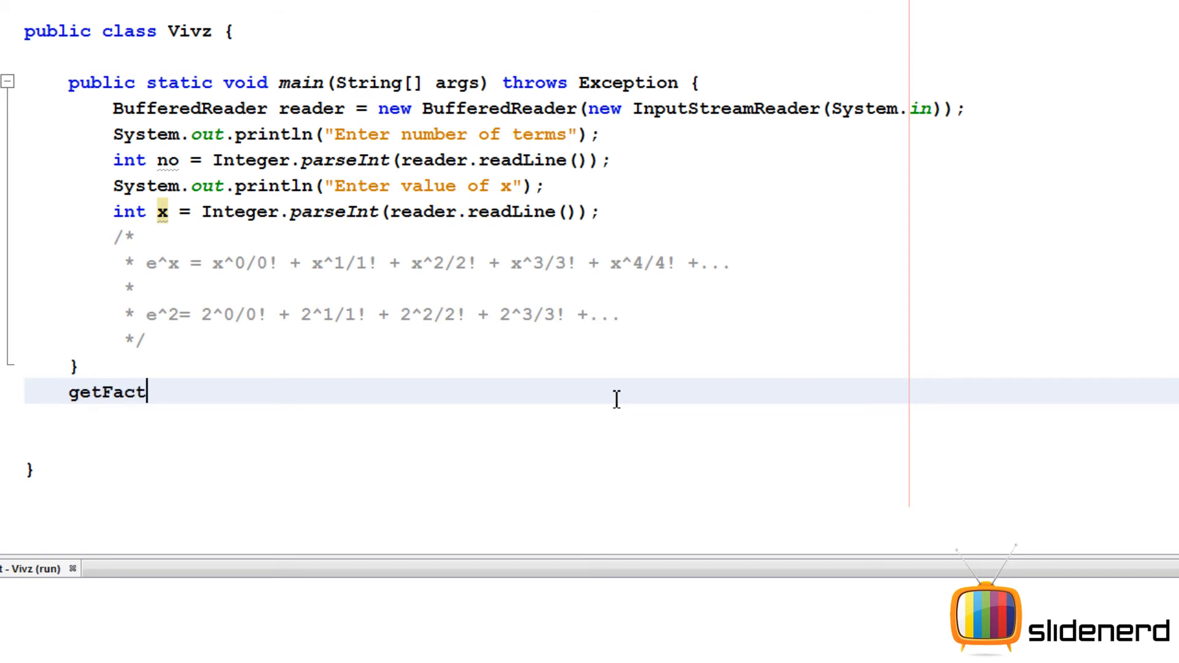
{"action": "double_click", "coordinate": [105, 392]}
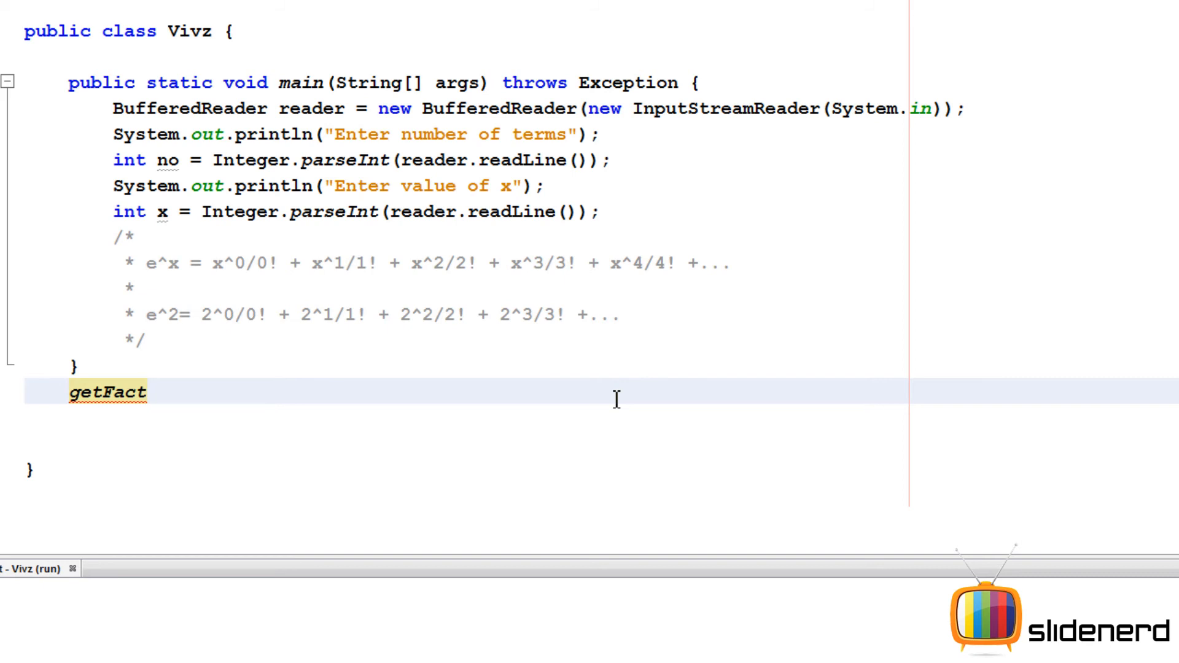
{"action": "type", "text": "()"}
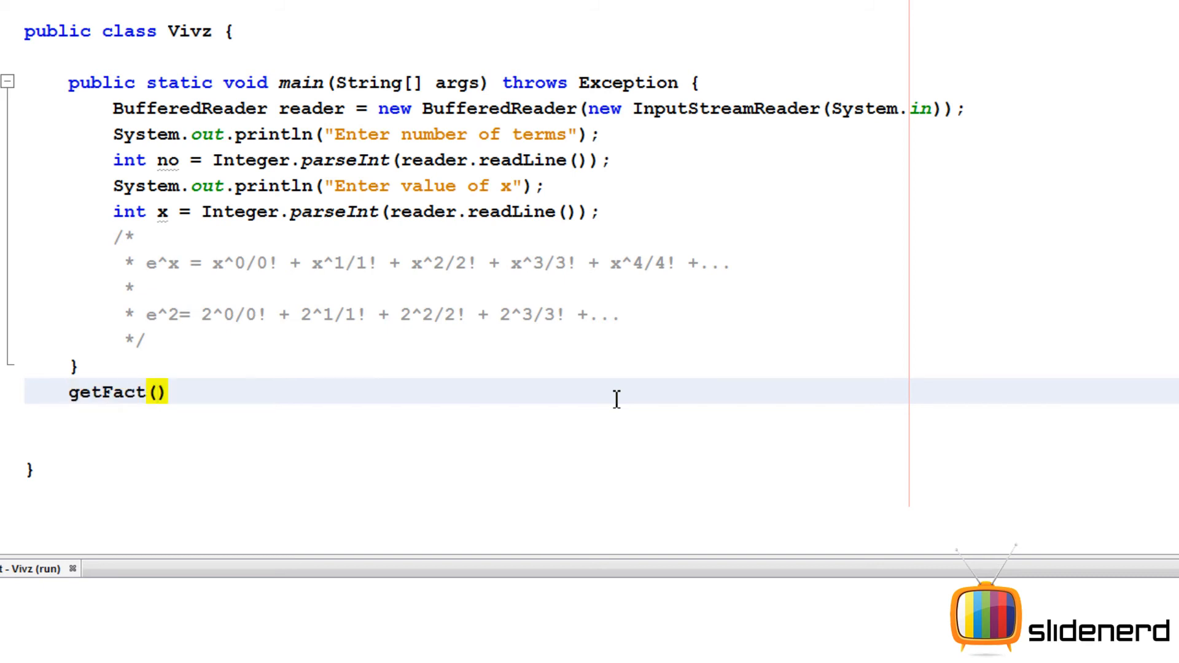
{"action": "type", "text": "int no"}
{"action": "type", "text": "int fact"}
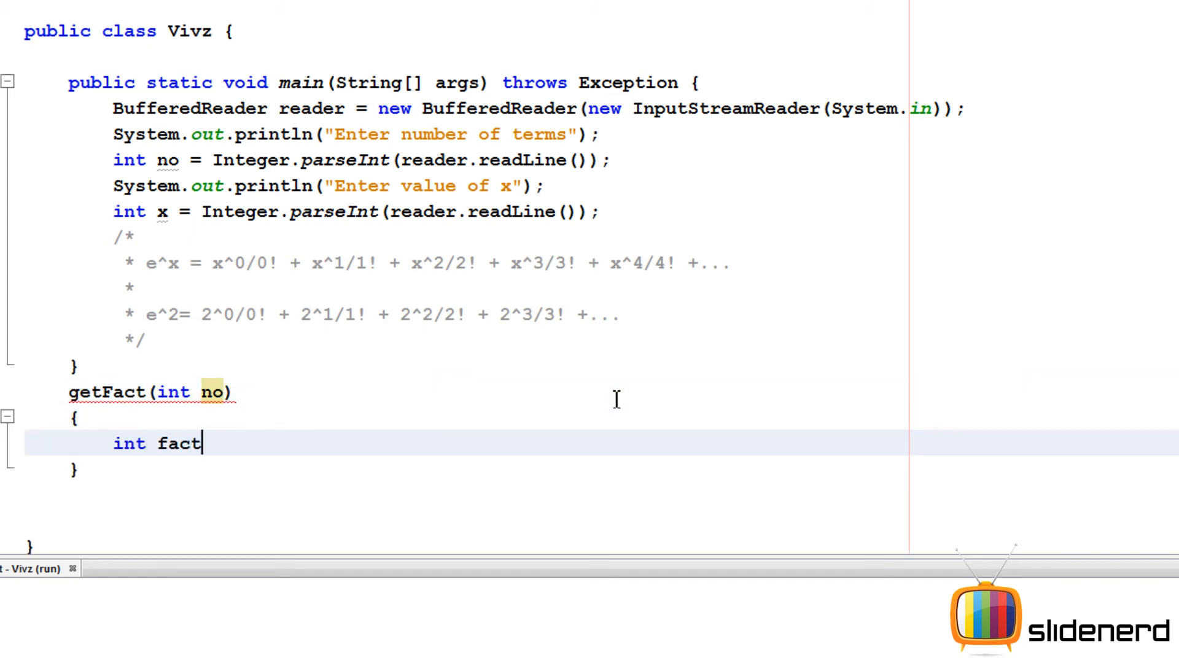
Write the body: int fact=1 and a loop to no multiplying fact by no.
{"action": "type", "text": "=1;"}
{"action": "type", "text": "for(int i"}
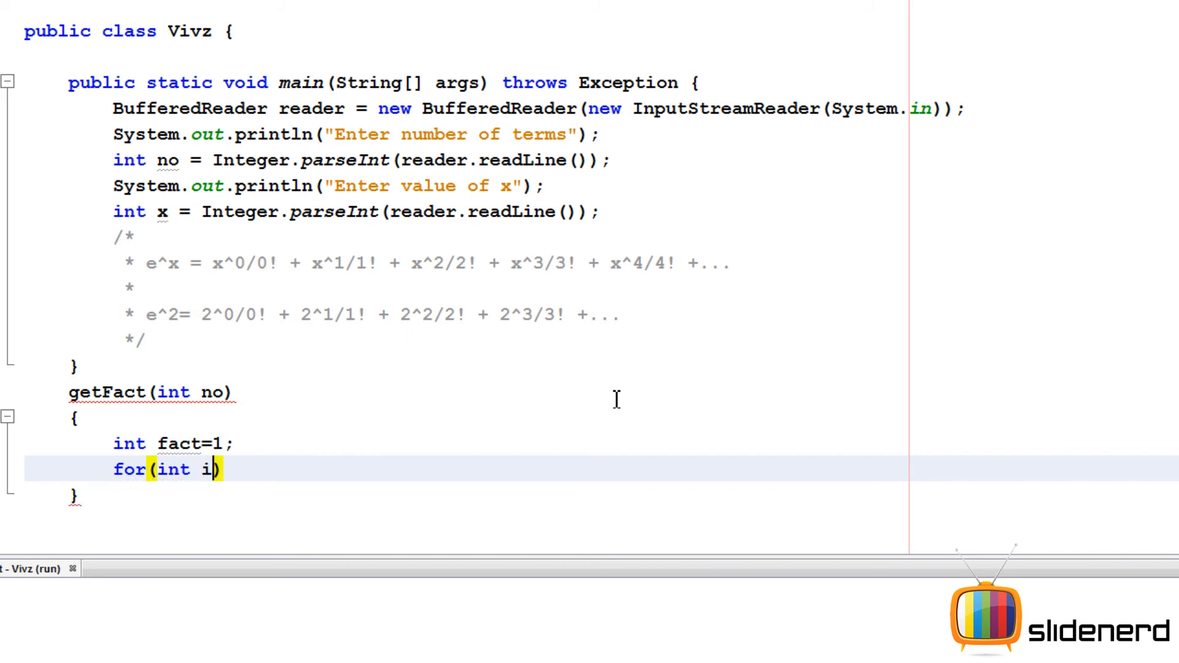
{"action": "type", "text": "=1;i<"}
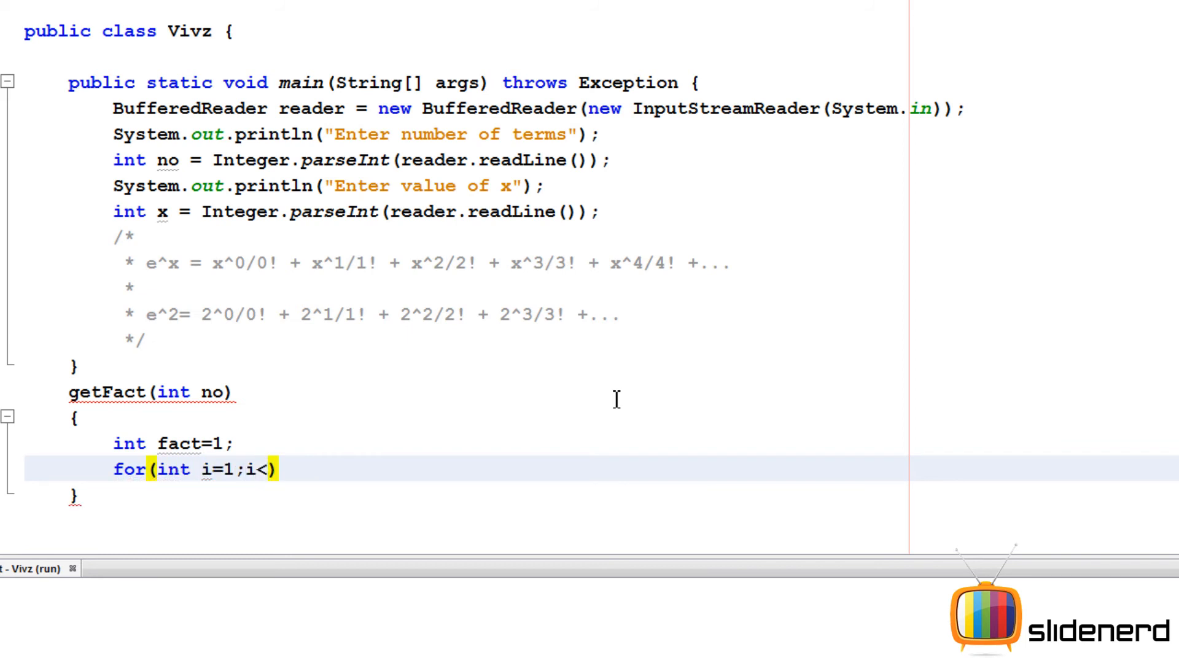
{"action": "type", "text": "=fact;i+"}
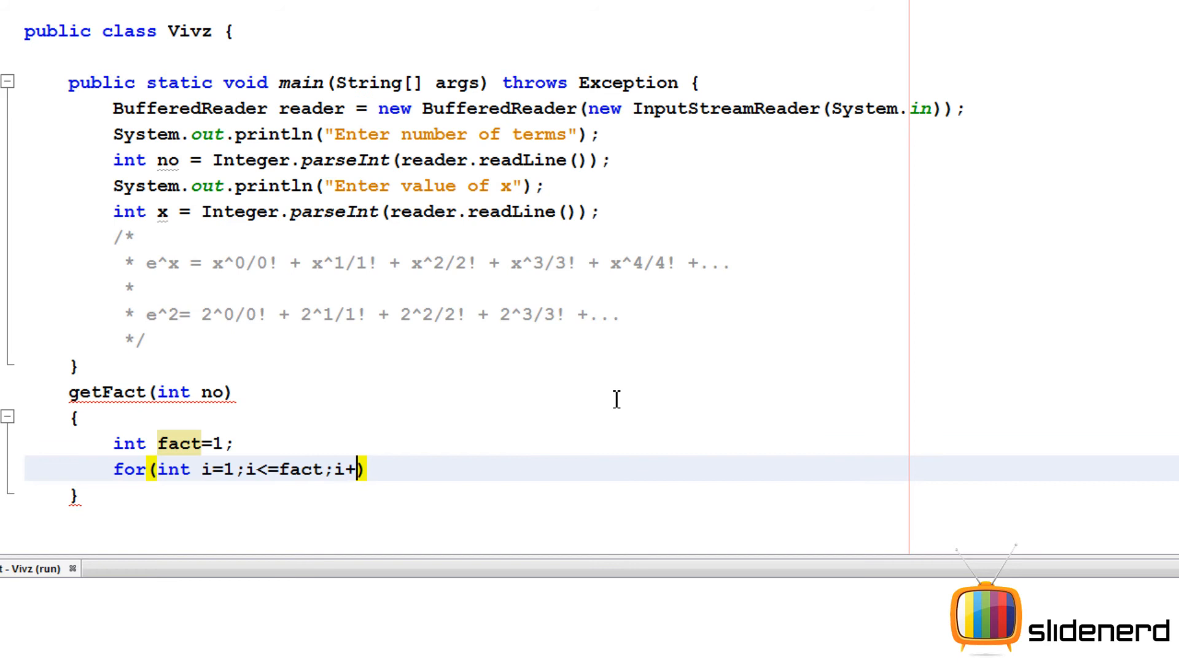
{"action": "type", "text": "+{"}
{"action": "type", "text": "fact"}
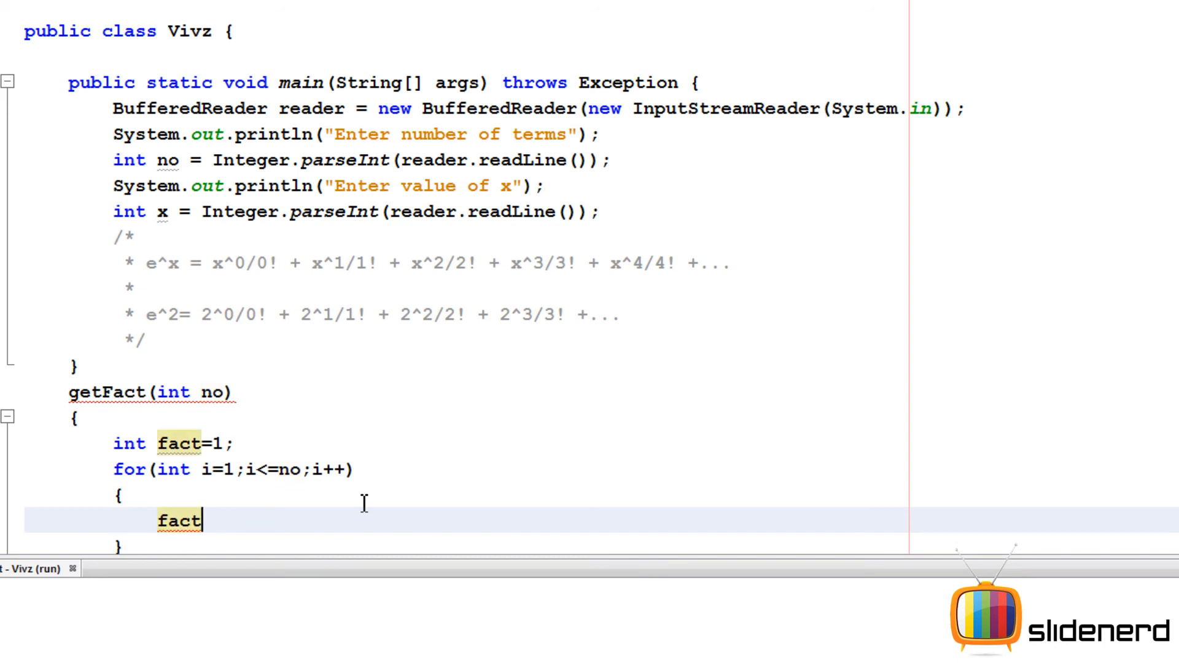
{"action": "type", "text": "=fact*"}
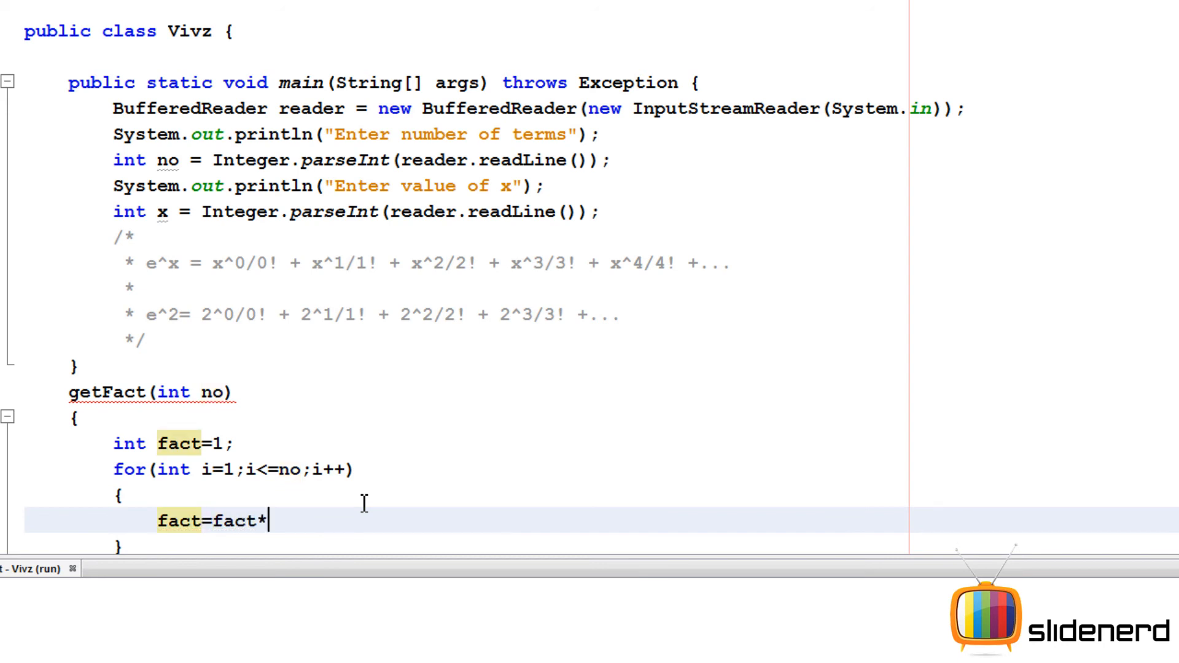
{"action": "type", "text": "no;"}
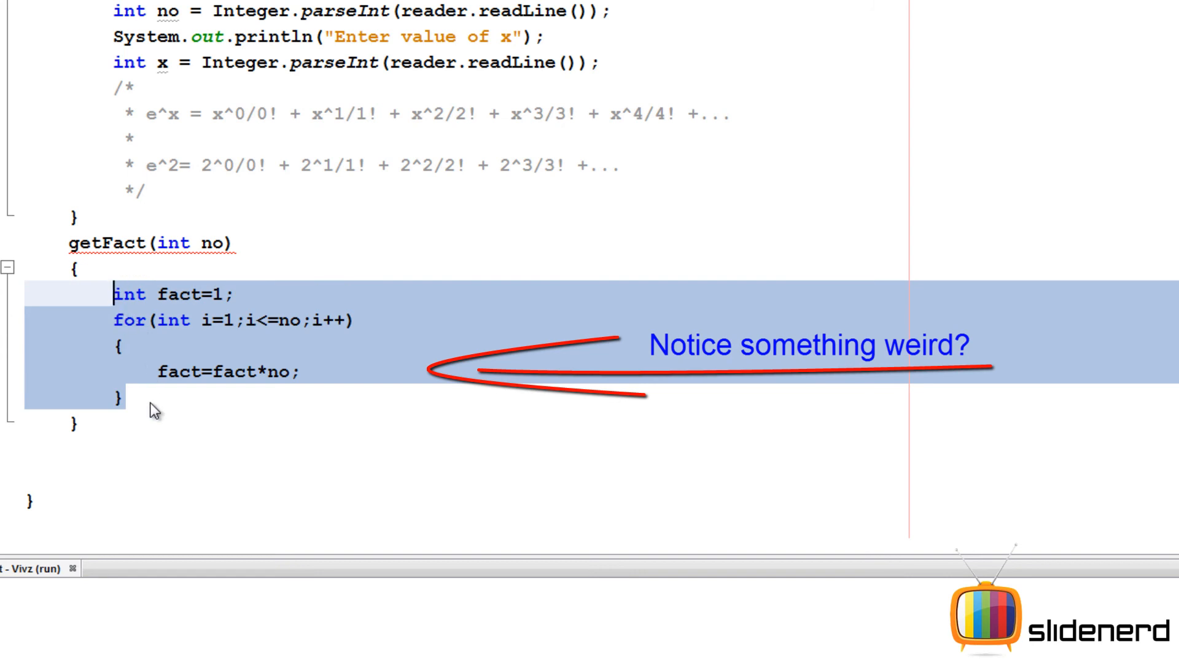
Add 'return fact;' after the loop and declare getFact with an int return type.
{"action": "left_click", "coordinate": [127, 398]}
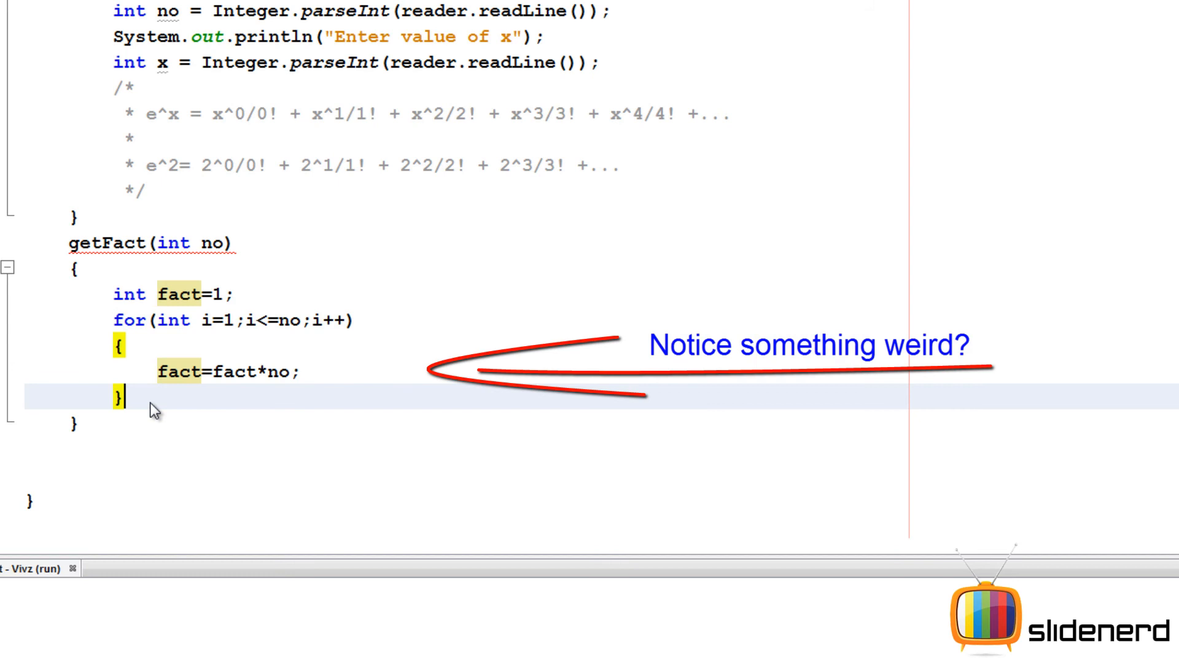
{"action": "type", "text": "return"}
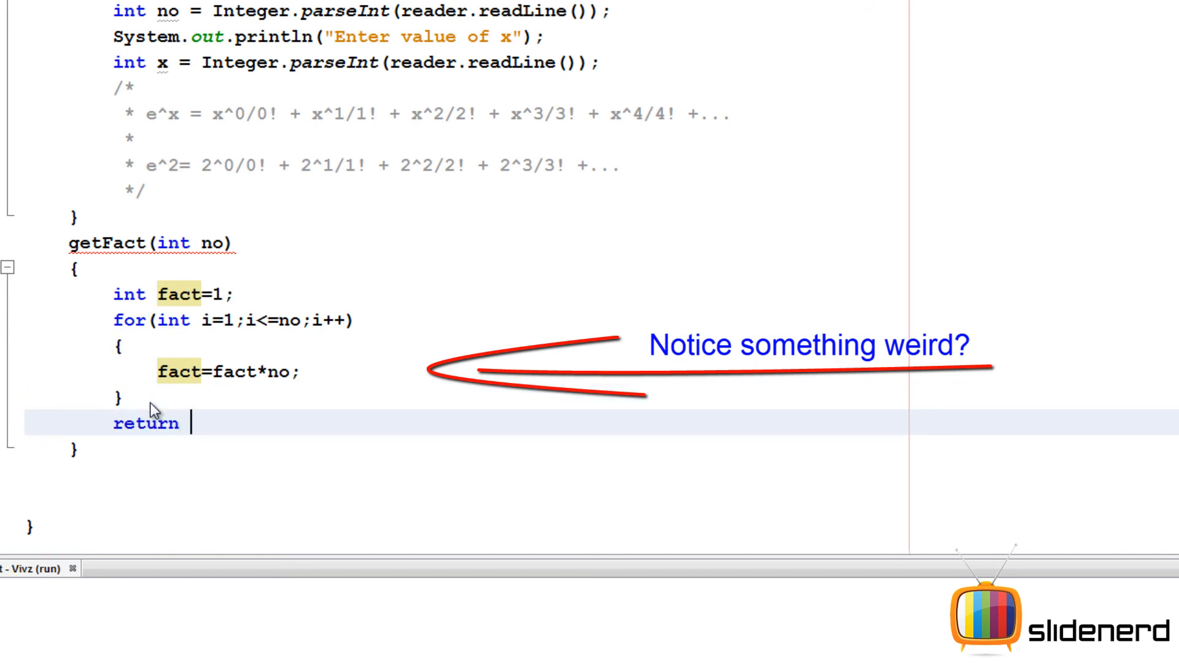
{"action": "type", "text": "fact;"}
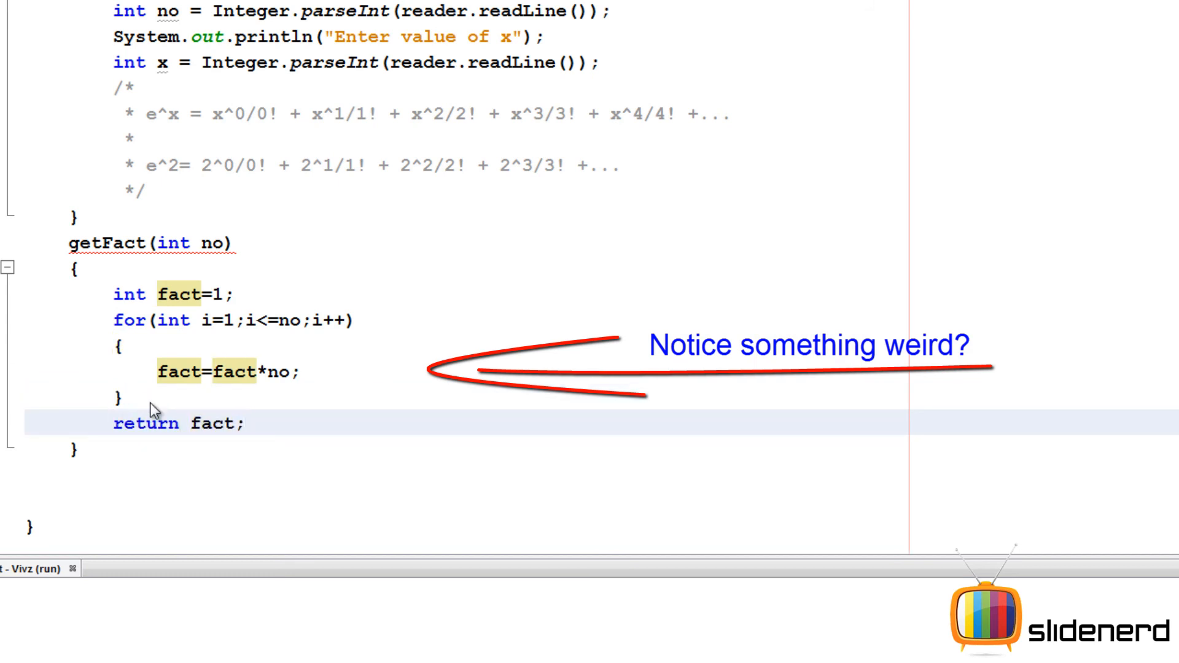
{"action": "type", "text": "int"}
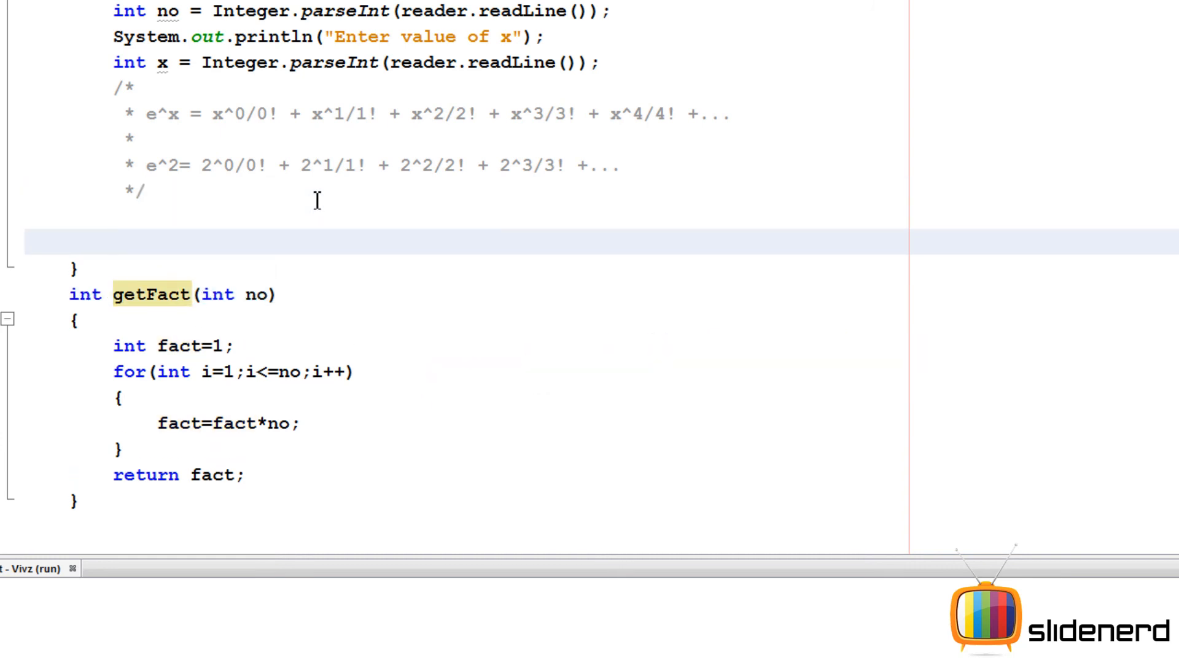
Print getFact(0) from main and mark getFact as static.
{"action": "type", "text": "System.out.println();"}
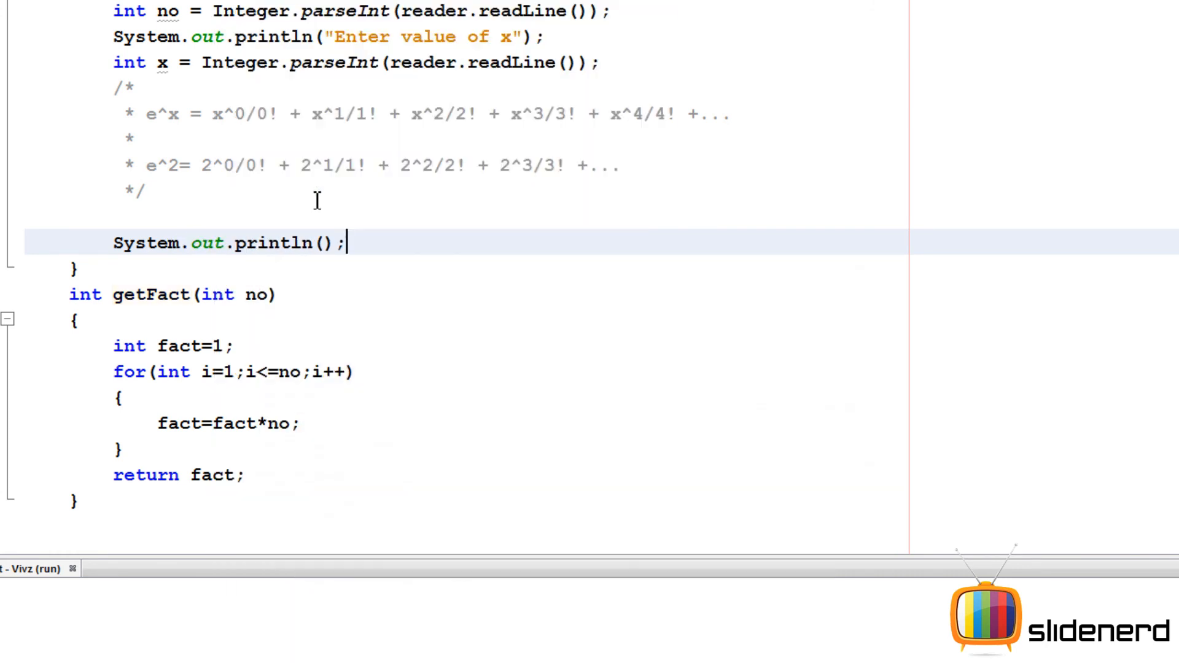
{"action": "left_click_drag", "start_coordinate": [113, 294], "coordinate": [93, 449]}
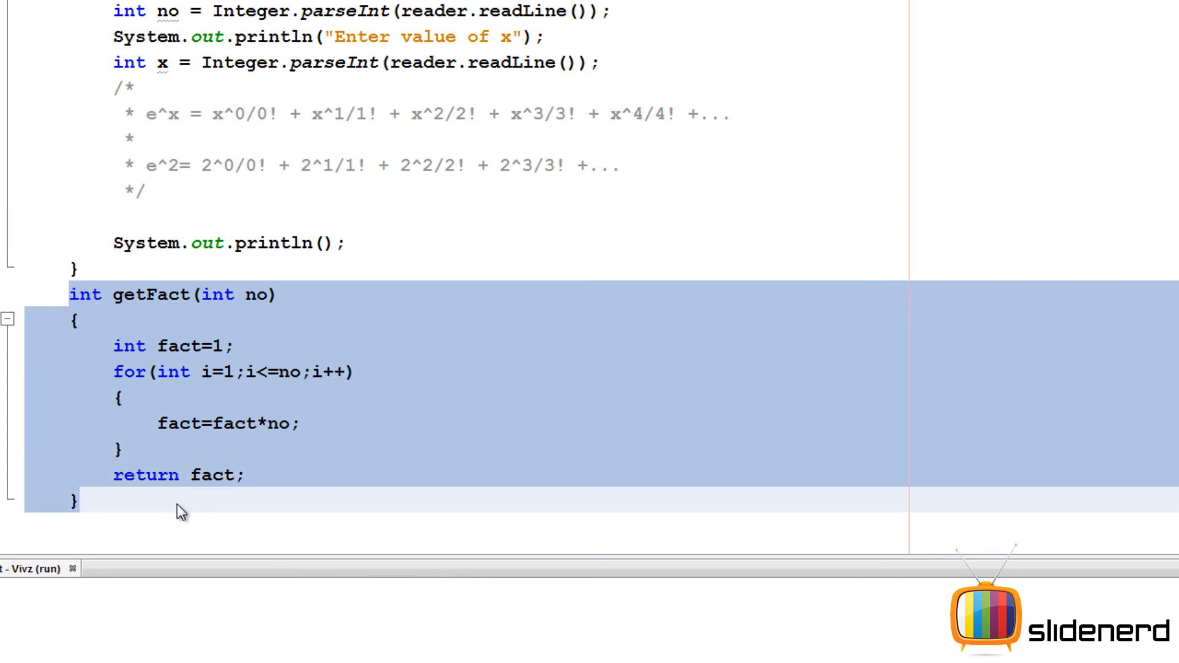
{"action": "left_click", "coordinate": [78, 500]}
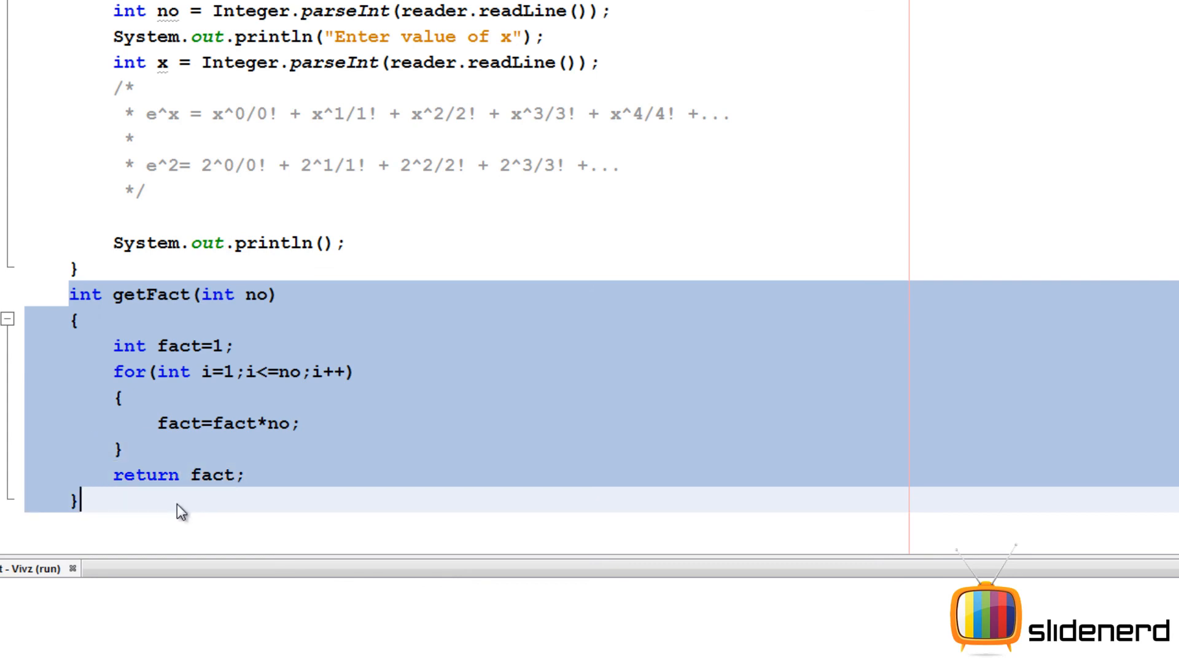
{"action": "type", "text": "getFact(0"}
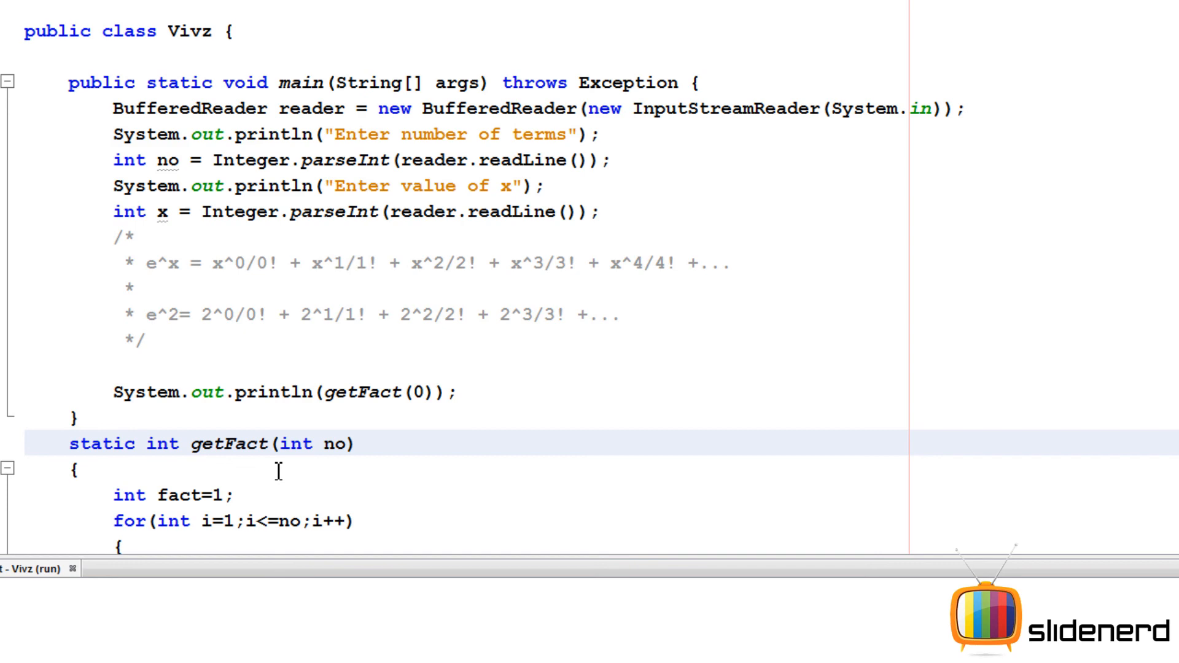
{"action": "left_click", "coordinate": [147, 443]}
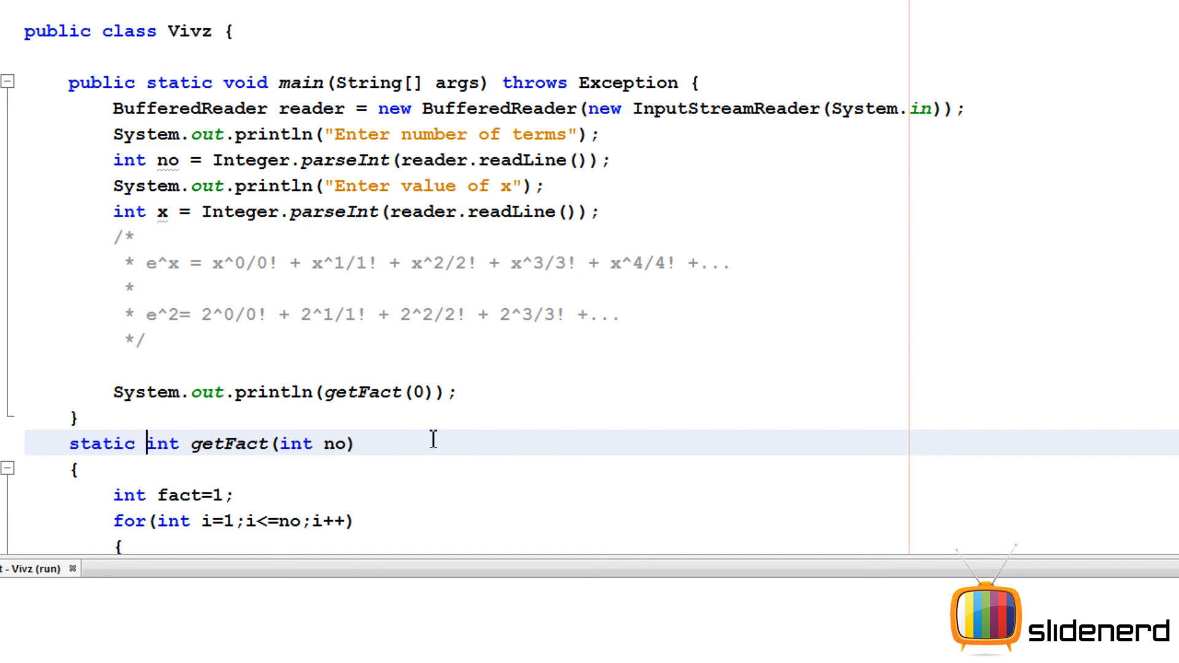
{"action": "scroll", "scroll_direction": "down", "scroll_amount": 3}
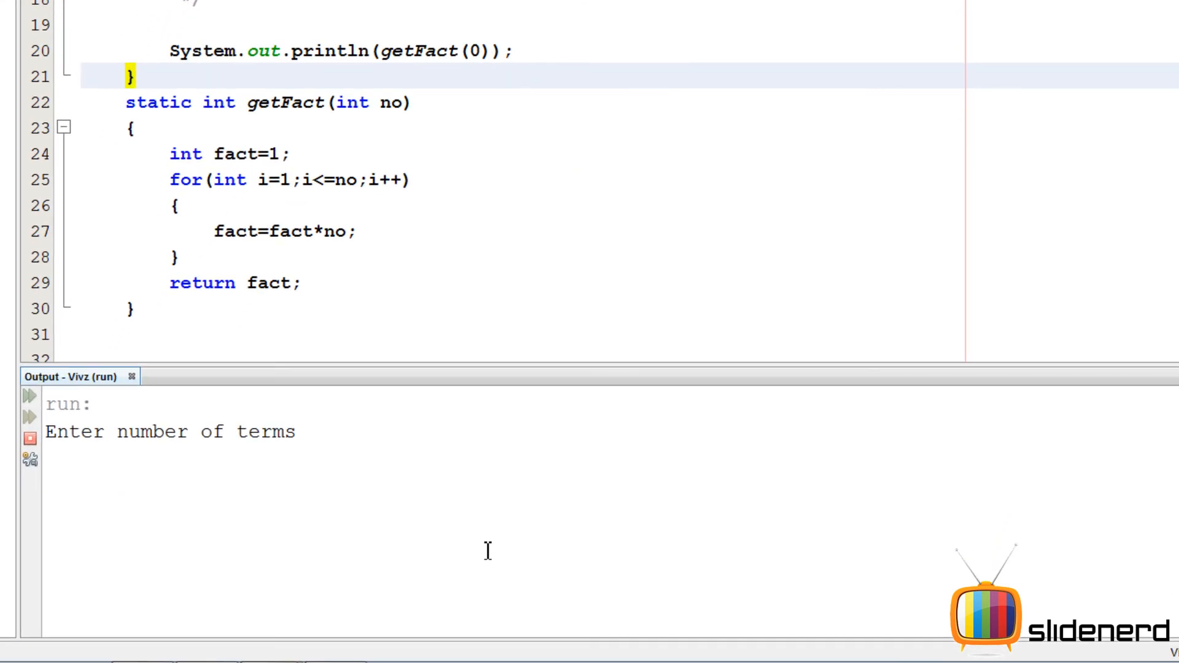
Enter 2 as the number of terms in the running program's output.
{"action": "type", "text": "2"}
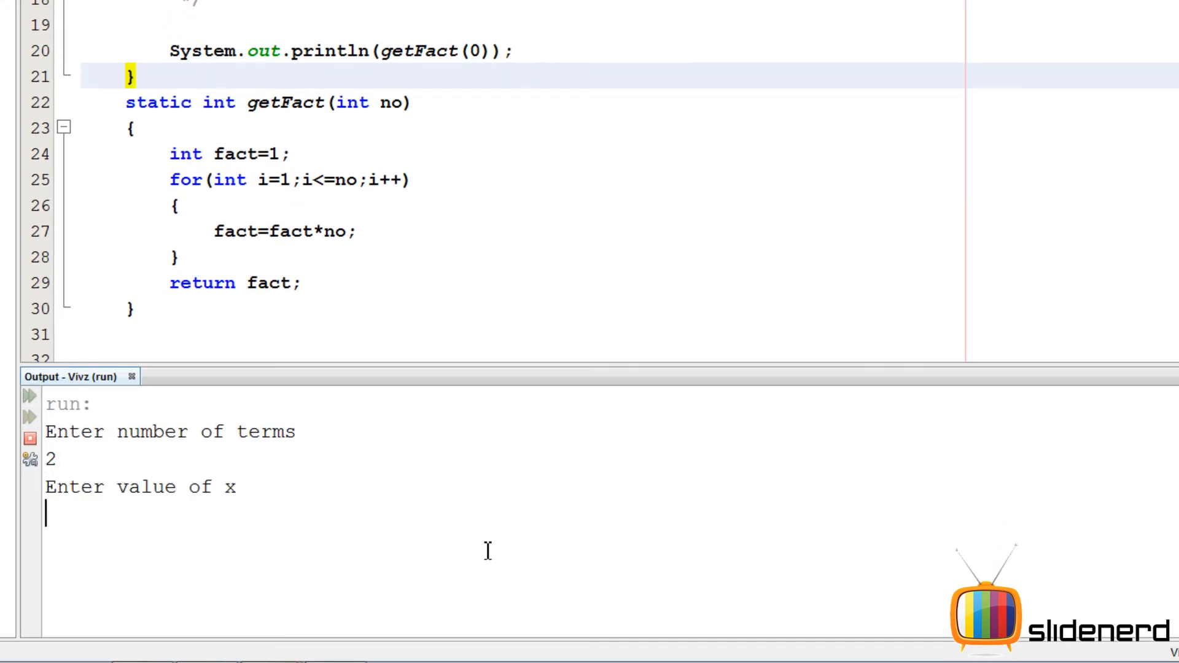